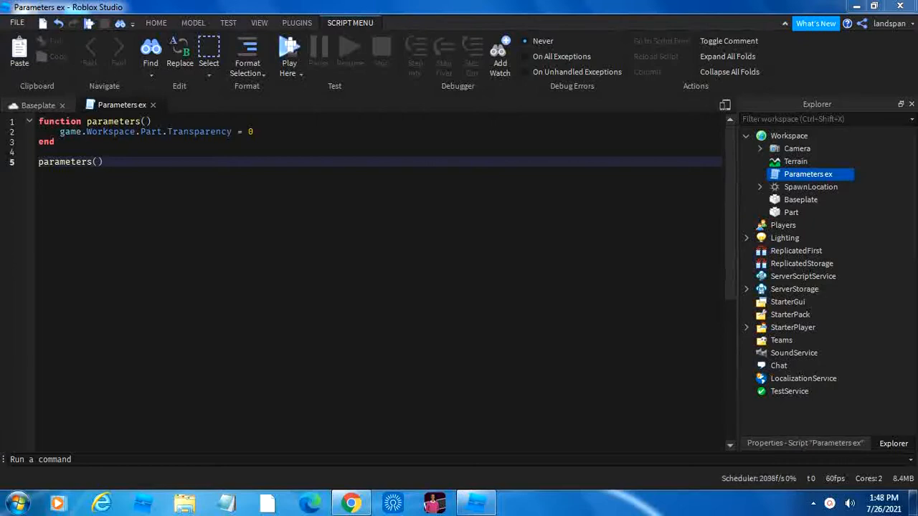
{"action": "mouse_move", "coordinate": [449, 88]}
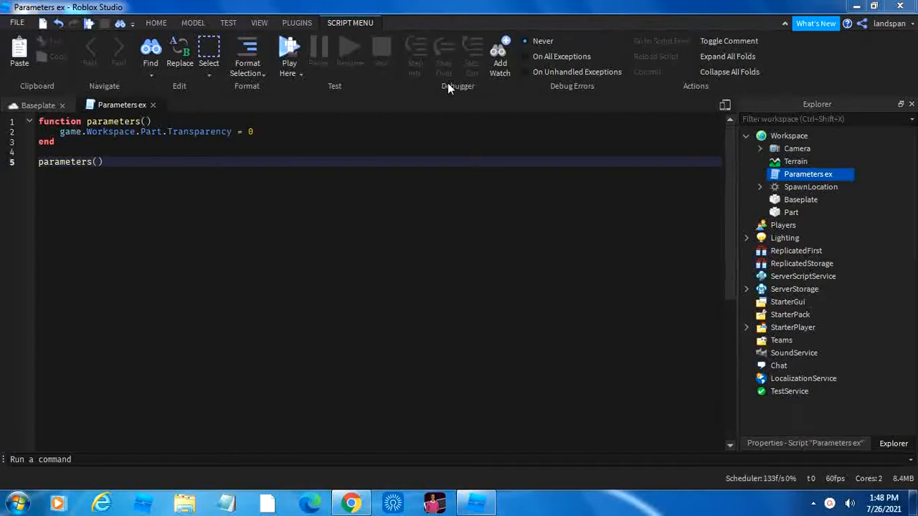
{"action": "mouse_move", "coordinate": [272, 113]}
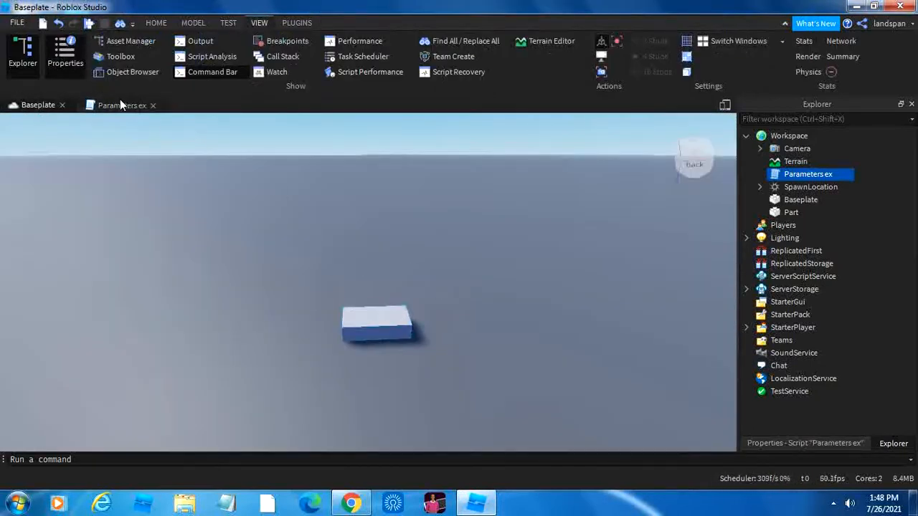
Reopen the Parameters ex script and place the cursor after the 0 on line 2
{"action": "left_click", "coordinate": [122, 104]}
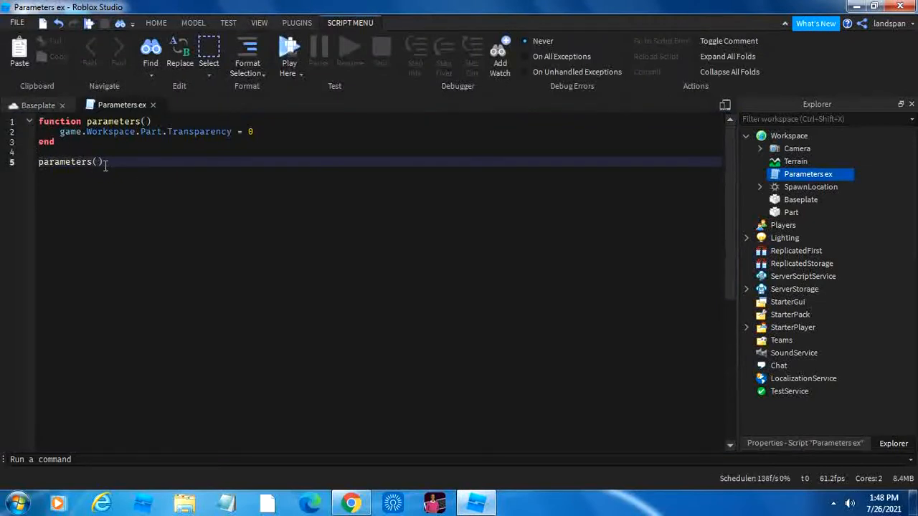
{"action": "mouse_move", "coordinate": [291, 104]}
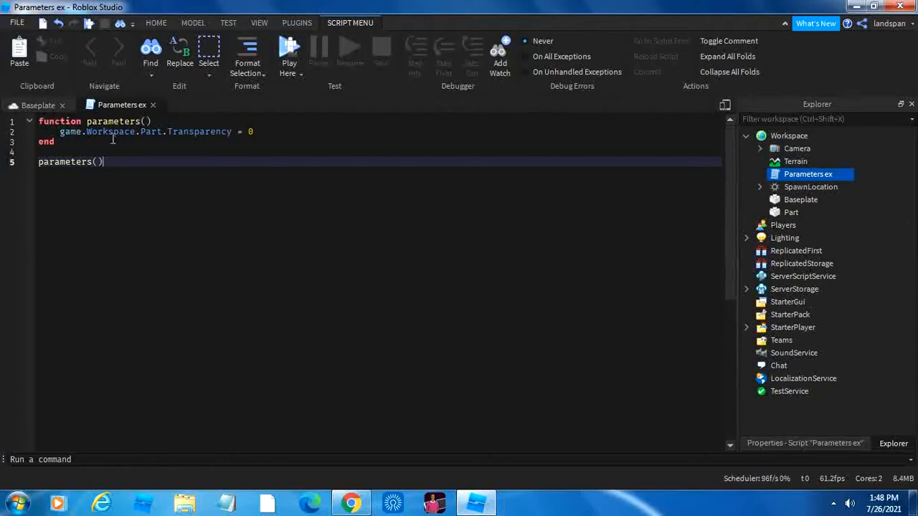
{"action": "mouse_move", "coordinate": [276, 127]}
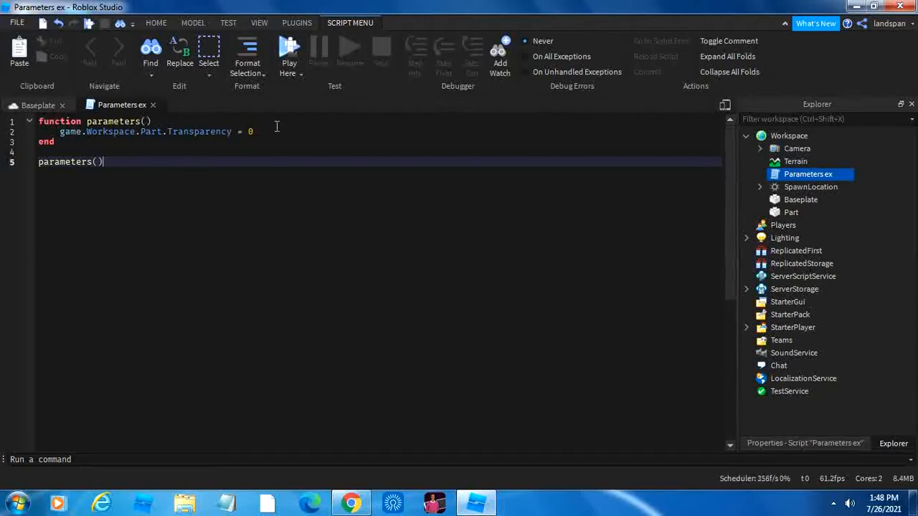
{"action": "left_click", "coordinate": [252, 131]}
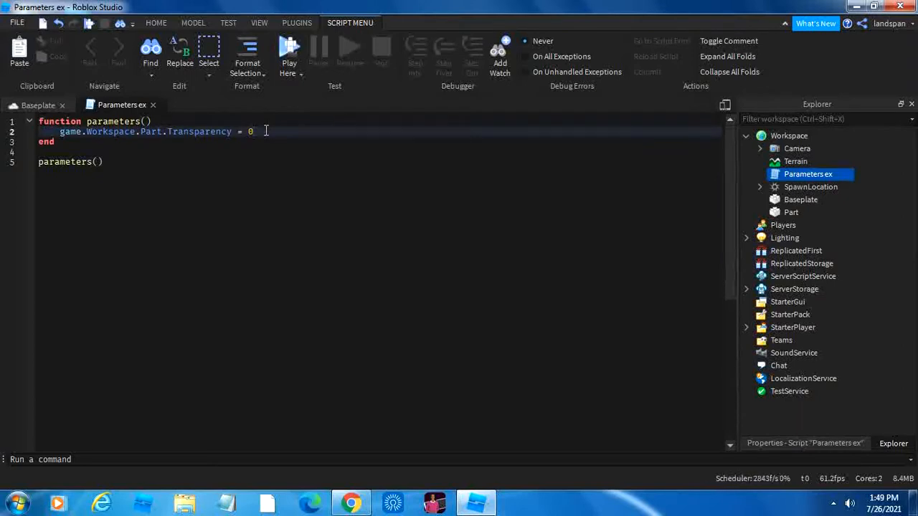
Try Part transparency values 1 and 0.5, restore 0, then begin a game.Workspace line below
{"action": "type", "text": "1"}
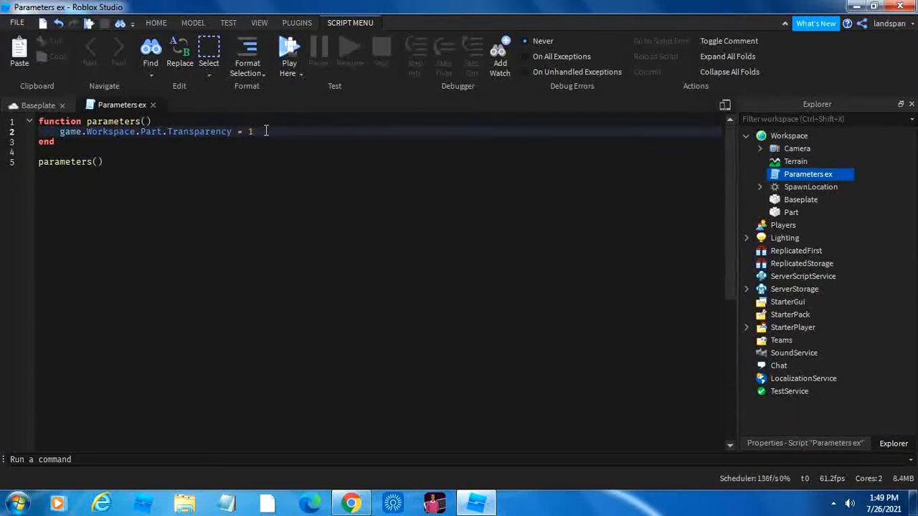
{"action": "key", "text": "Backspace"}
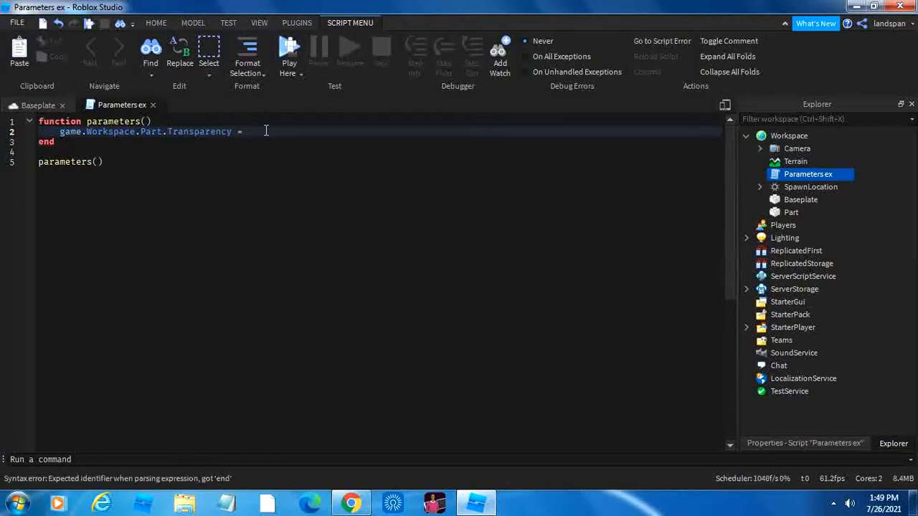
{"action": "left_click", "coordinate": [247, 131]}
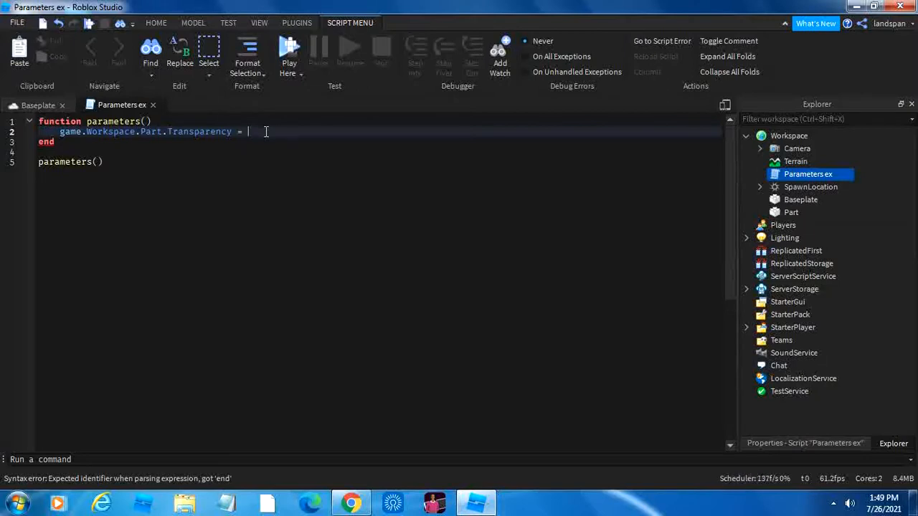
{"action": "mouse_move", "coordinate": [272, 136]}
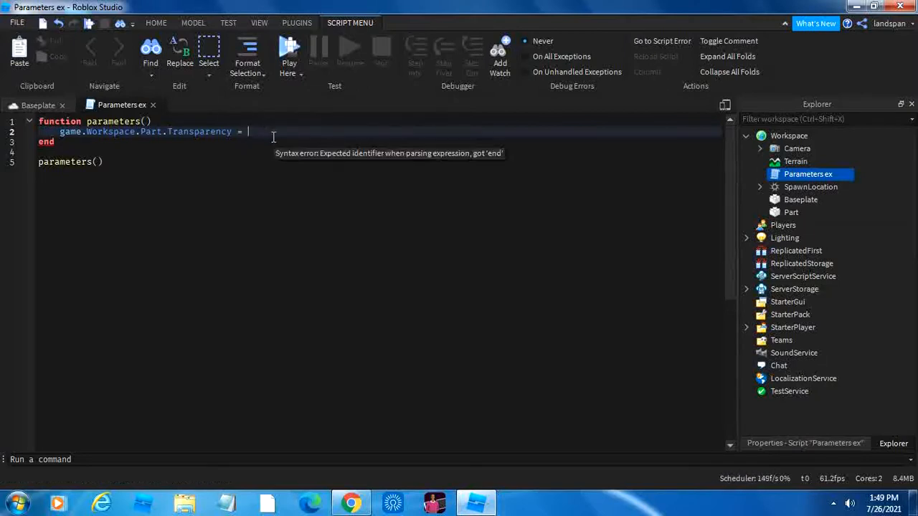
{"action": "type", "text": "0.5"}
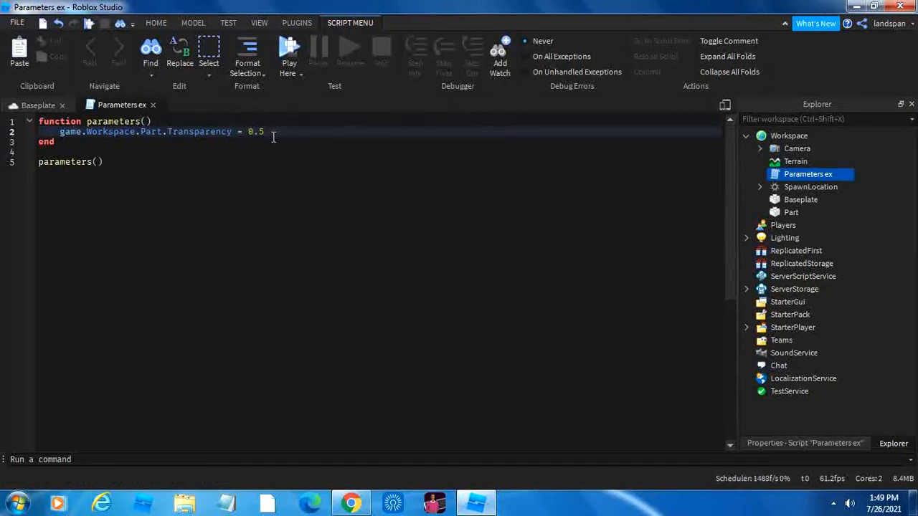
{"action": "key", "text": "Backspace"}
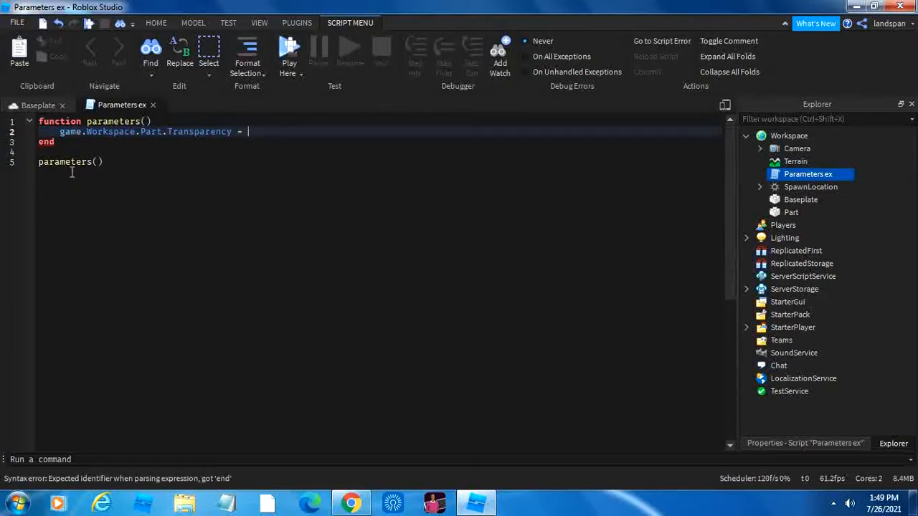
{"action": "type", "text": "0"}
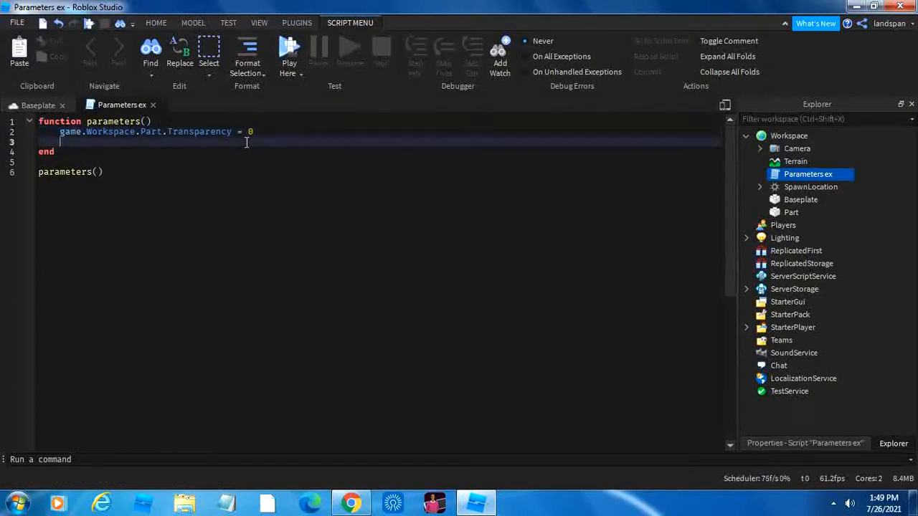
{"action": "type", "text": "game."}
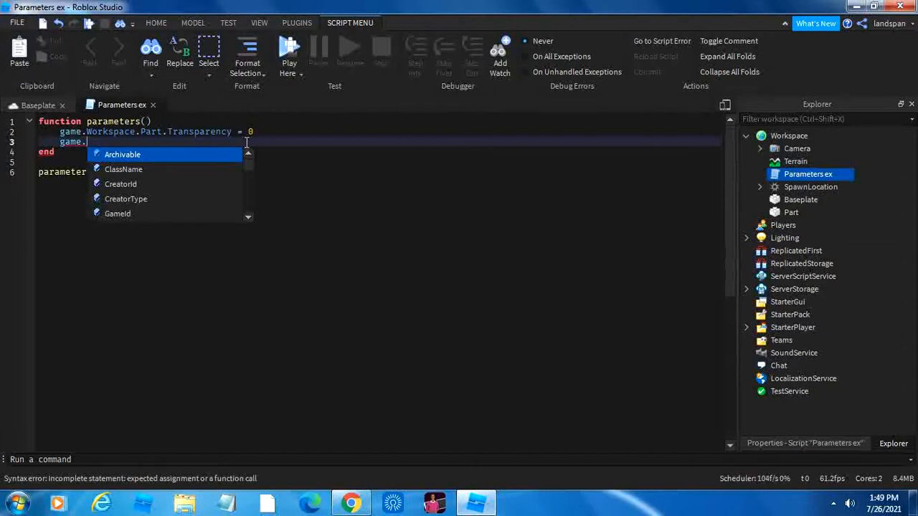
{"action": "type", "text": "wor"}
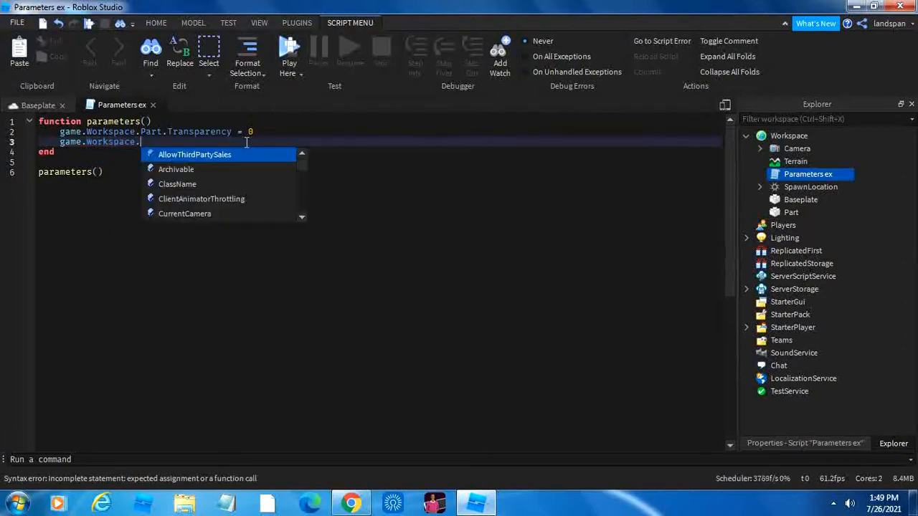
{"action": "mouse_move", "coordinate": [337, 38]}
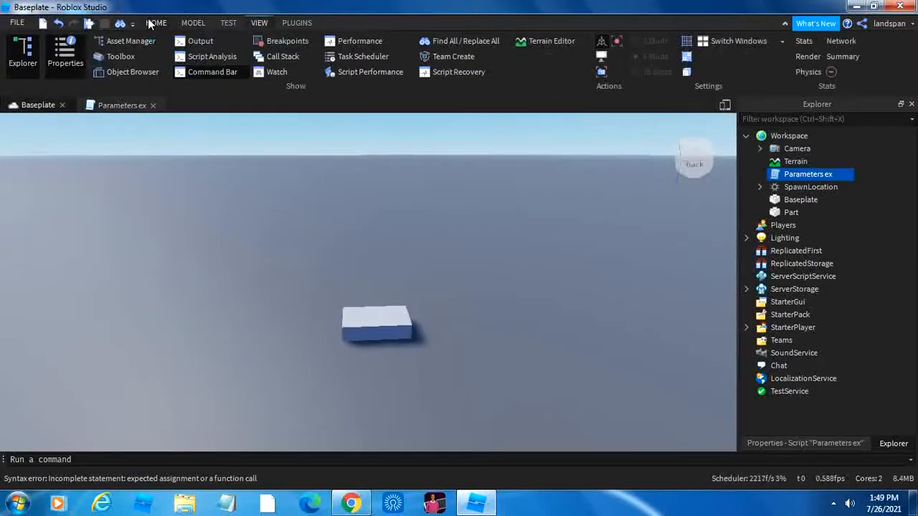
Rename the newly inserted part, then type Part2.Transparency on the script's second line
{"action": "left_click", "coordinate": [156, 22]}
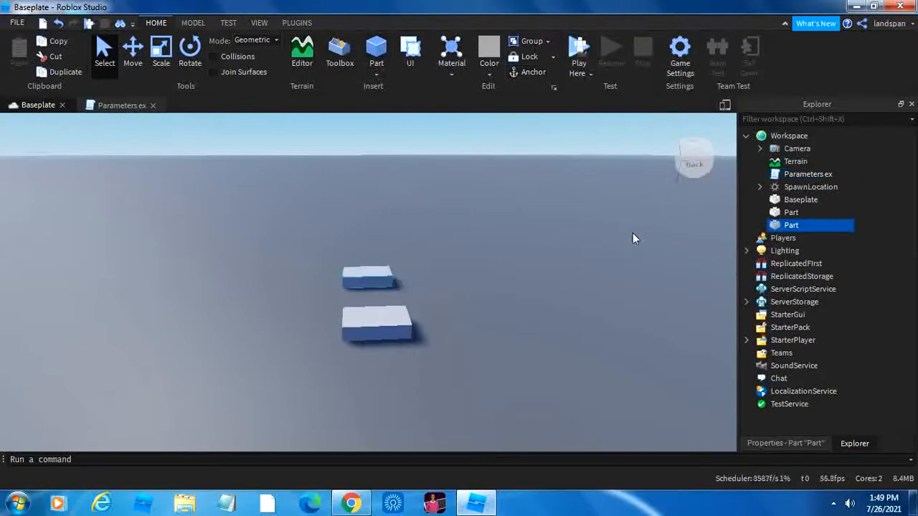
{"action": "double_click", "coordinate": [791, 225]}
{"action": "type", "text": "2"}
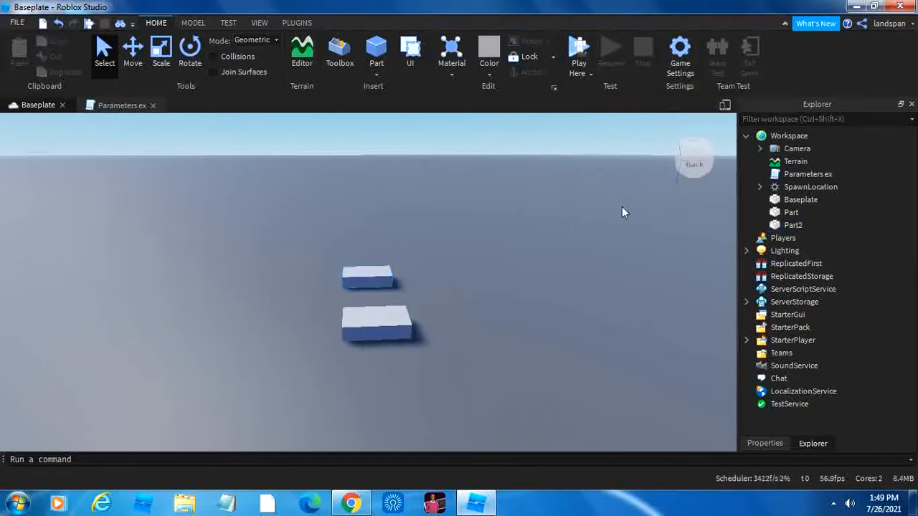
{"action": "left_click", "coordinate": [122, 105]}
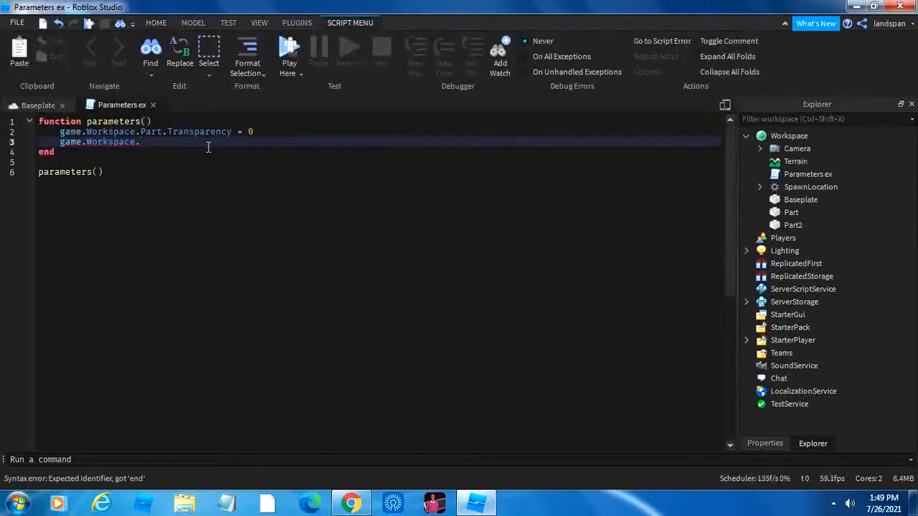
{"action": "type", "text": "Part"}
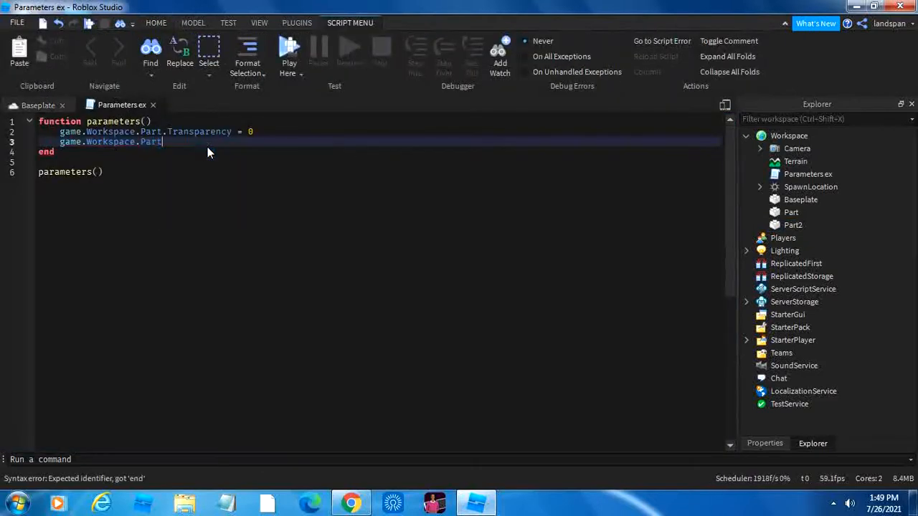
{"action": "type", "text": "2"}
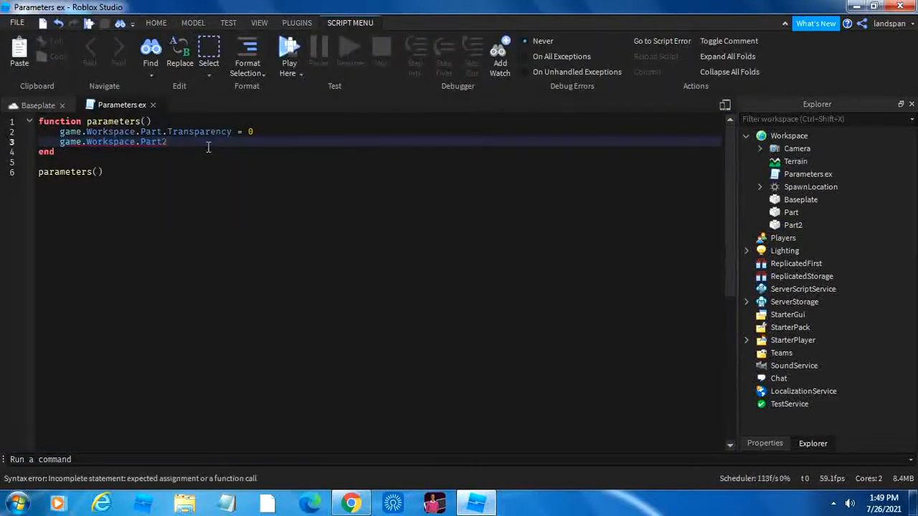
{"action": "type", "text": "t"}
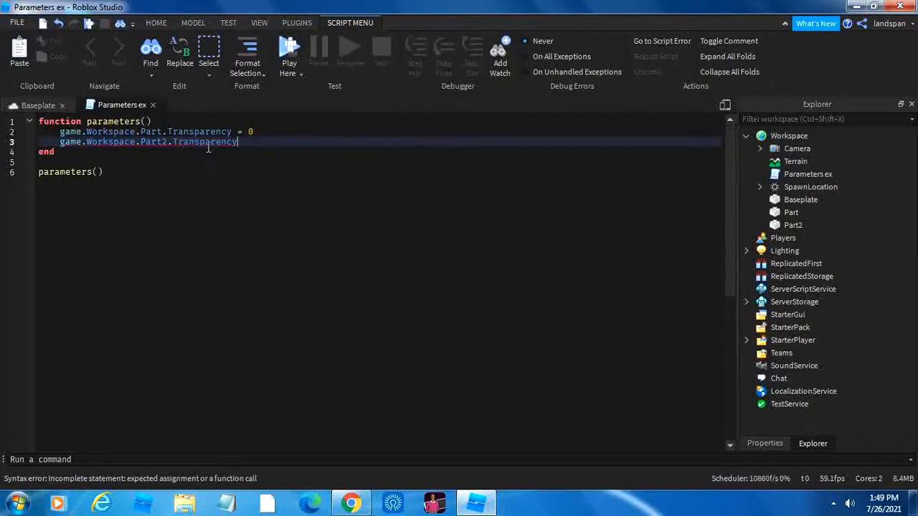
Complete the second line as game.Workspace.Part2.Transparency = 0.5
{"action": "type", "text": "="}
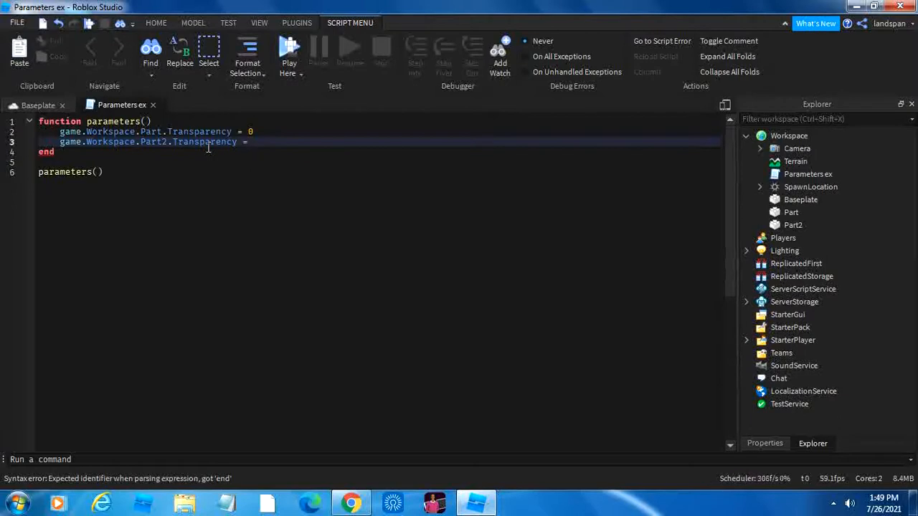
{"action": "type", "text": "0."}
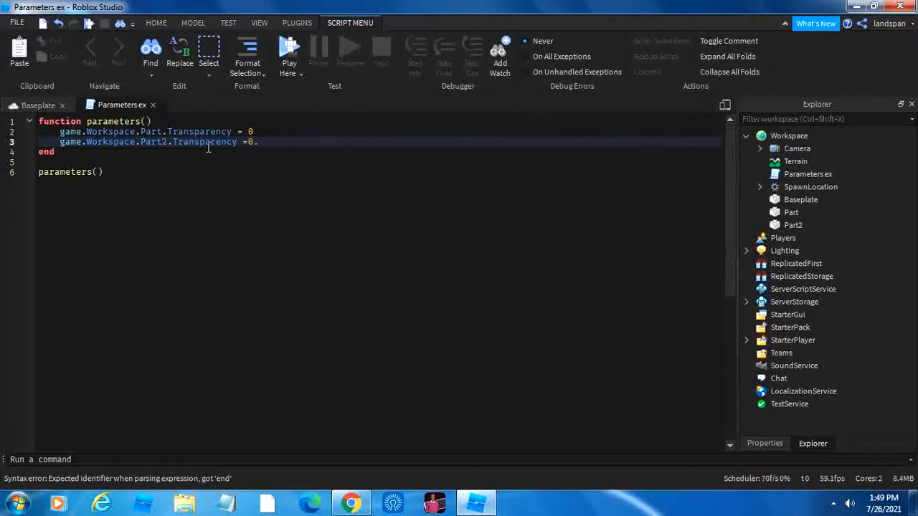
{"action": "type", "text": "5"}
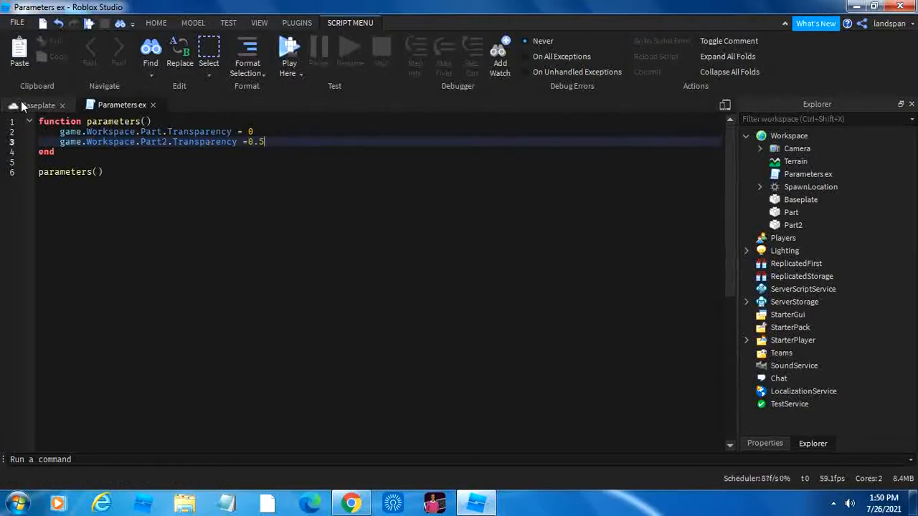
Glance at the Baseplate scene, return to the script, and start a playtest
{"action": "left_click", "coordinate": [38, 104]}
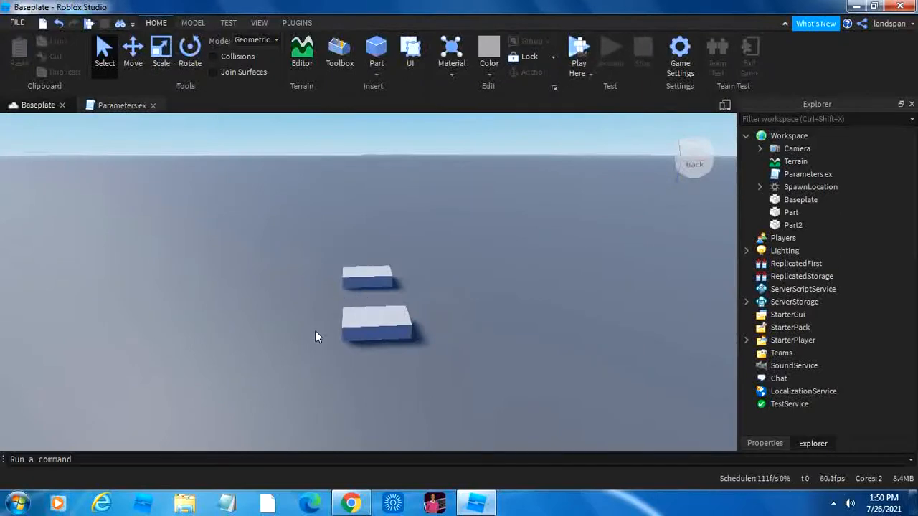
{"action": "left_click", "coordinate": [121, 105]}
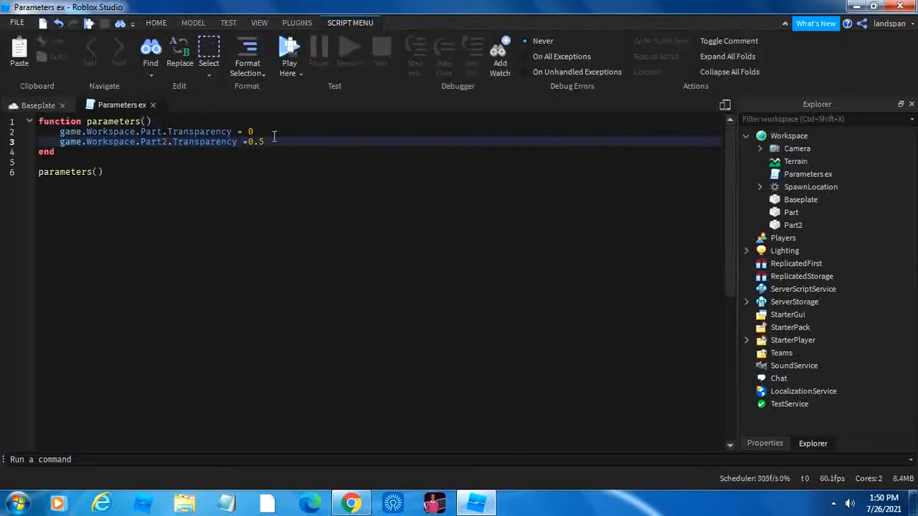
{"action": "left_click", "coordinate": [289, 50]}
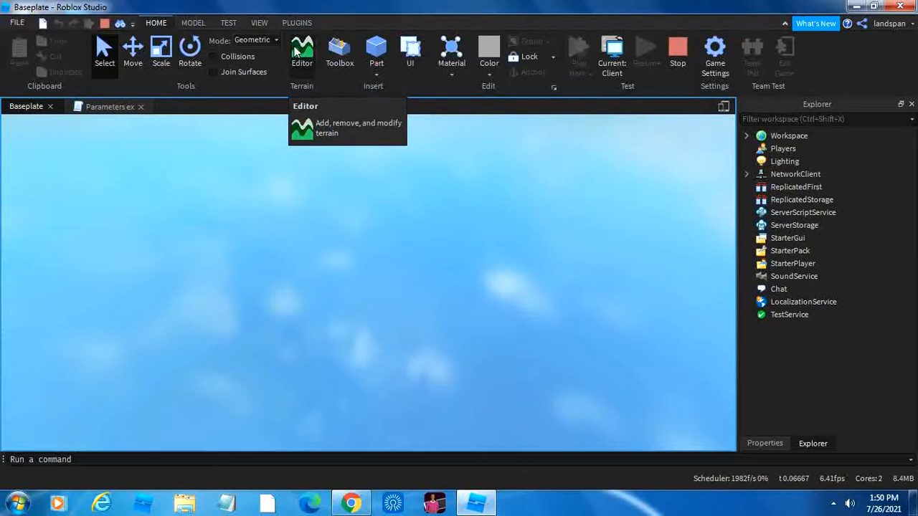
{"action": "left_click", "coordinate": [579, 48]}
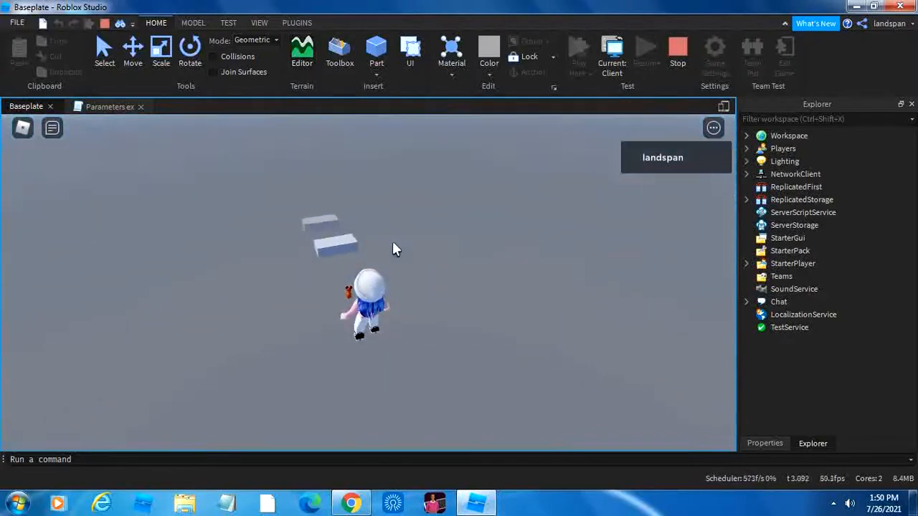
{"action": "mouse_move", "coordinate": [378, 244]}
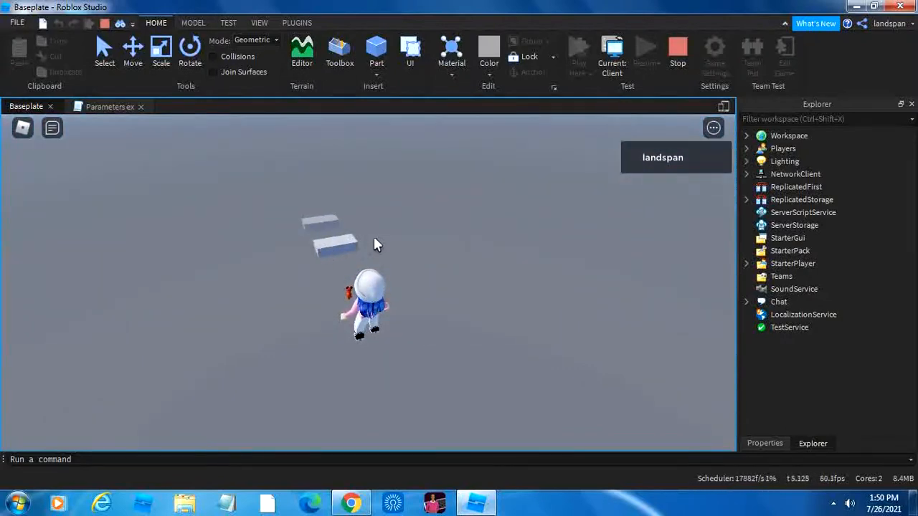
{"action": "mouse_move", "coordinate": [319, 240]}
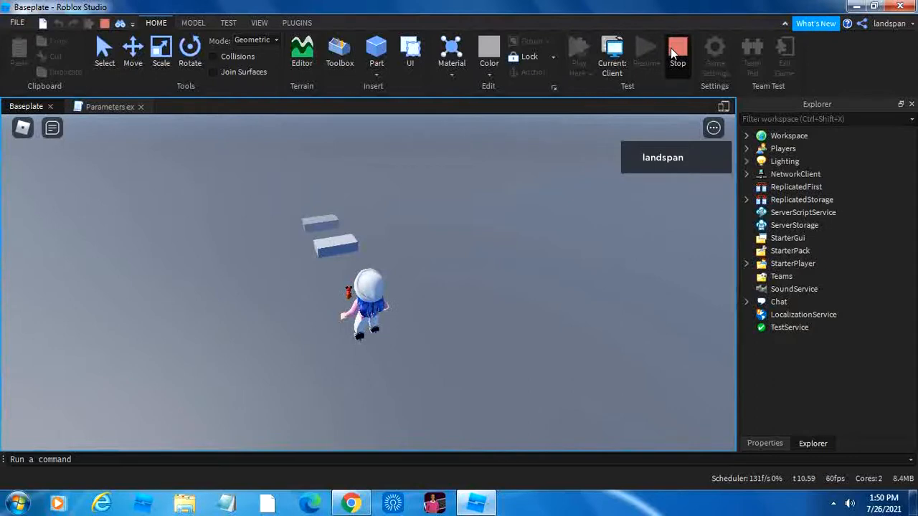
Stop the running playtest
{"action": "left_click", "coordinate": [677, 51]}
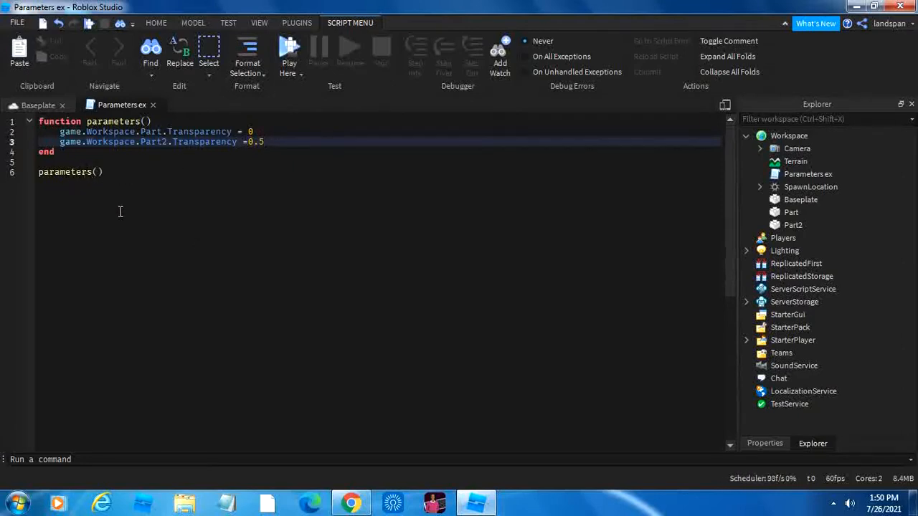
{"action": "mouse_move", "coordinate": [235, 151]}
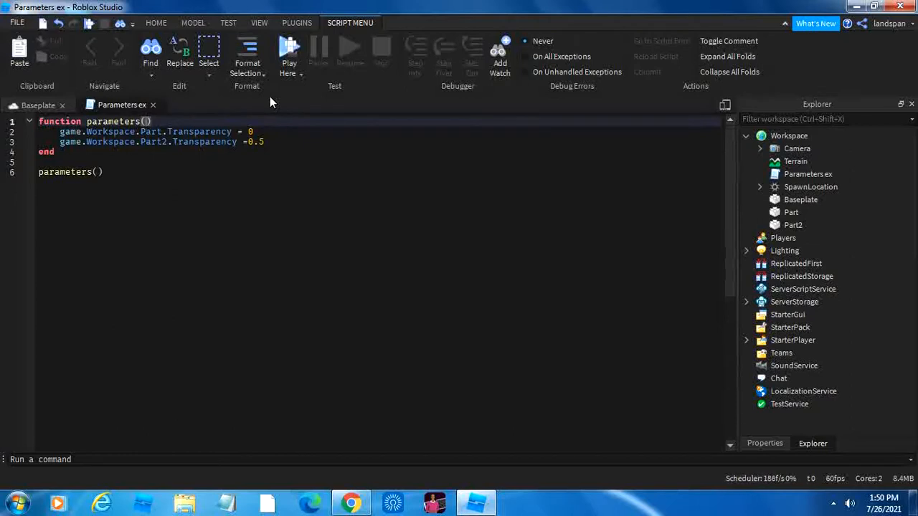
{"action": "mouse_move", "coordinate": [239, 115]}
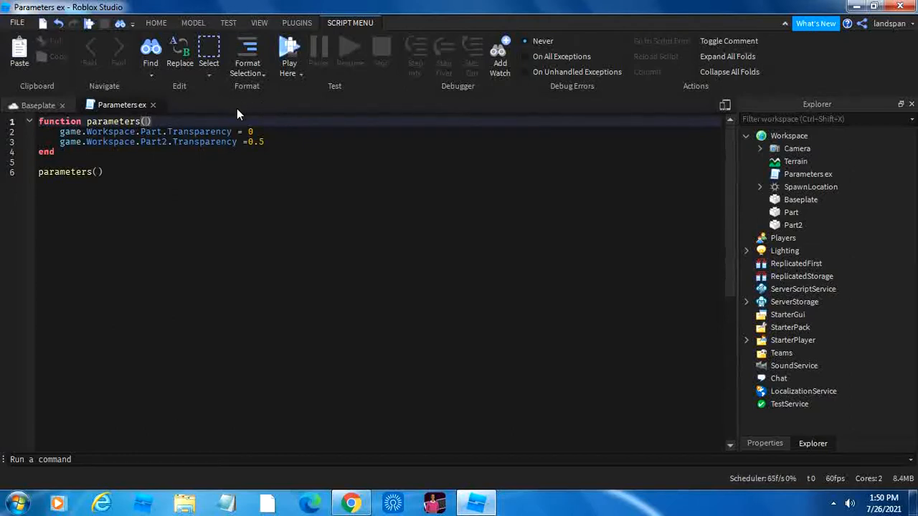
{"action": "mouse_move", "coordinate": [265, 162]}
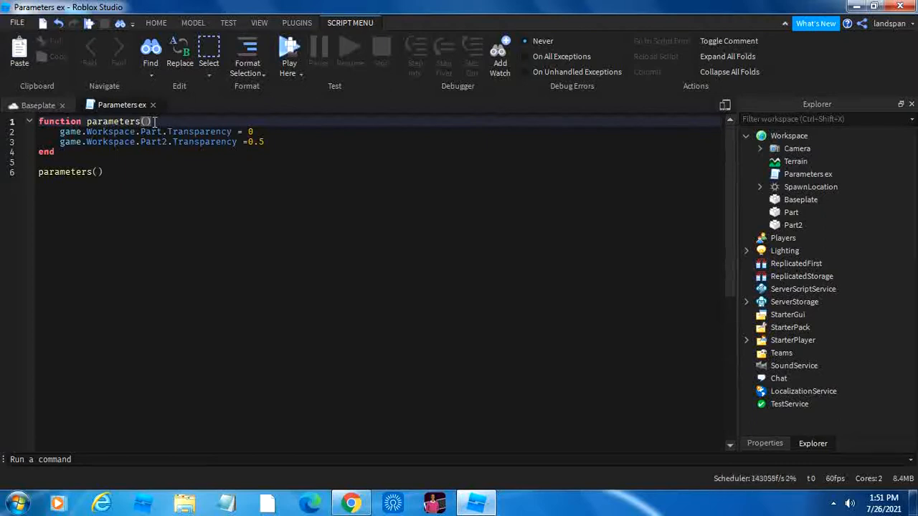
Add a trans parameter to parameters() and set Part's Transparency to trans
{"action": "type", "text": "t"}
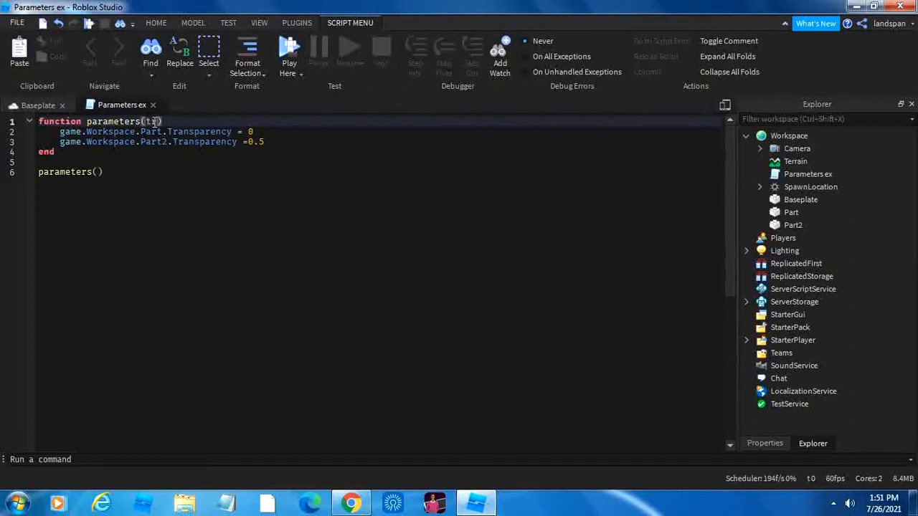
{"action": "type", "text": "rans"}
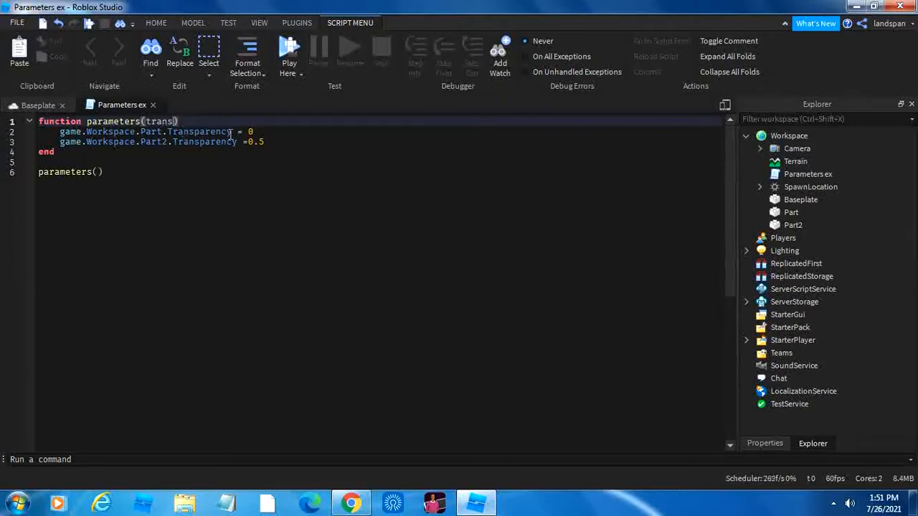
{"action": "left_click", "coordinate": [252, 132]}
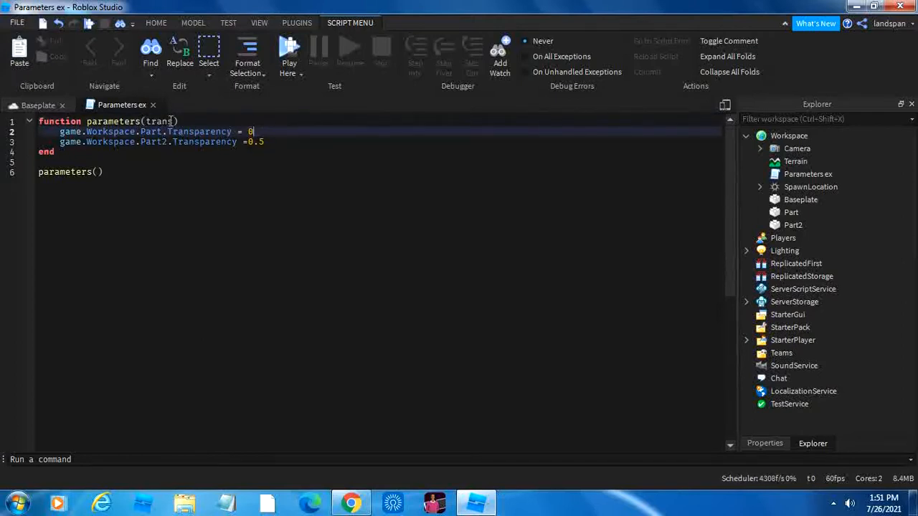
{"action": "type", "text": "trans"}
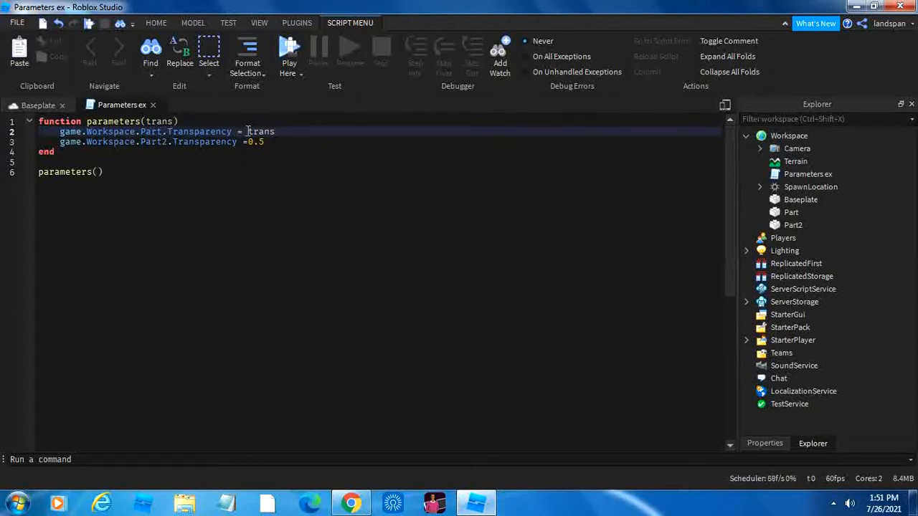
{"action": "mouse_move", "coordinate": [154, 131]}
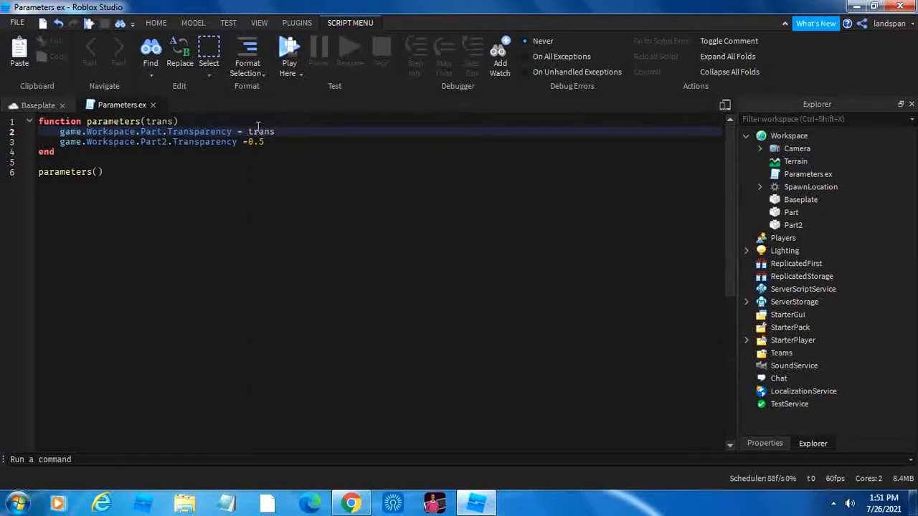
{"action": "left_click", "coordinate": [275, 132]}
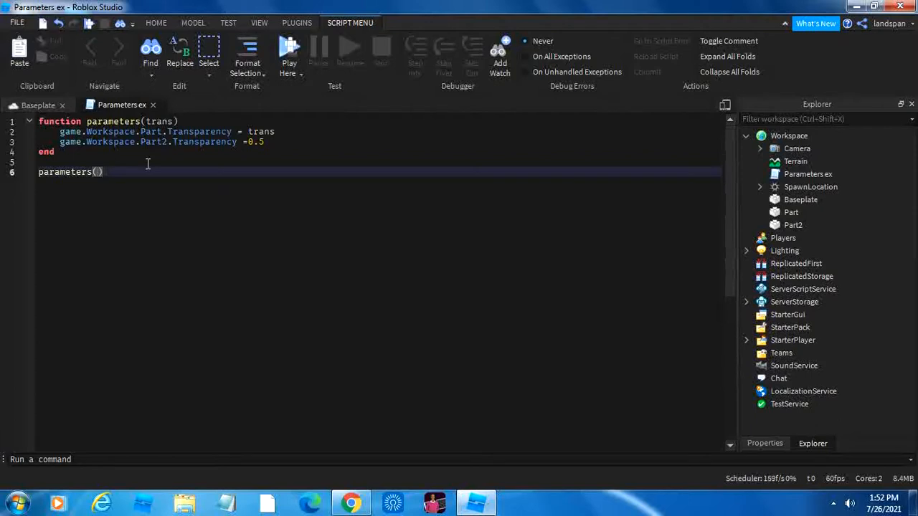
Pass 0.5 to the parameters() call, playtest it, select a part, then stop
{"action": "type", "text": "0.5"}
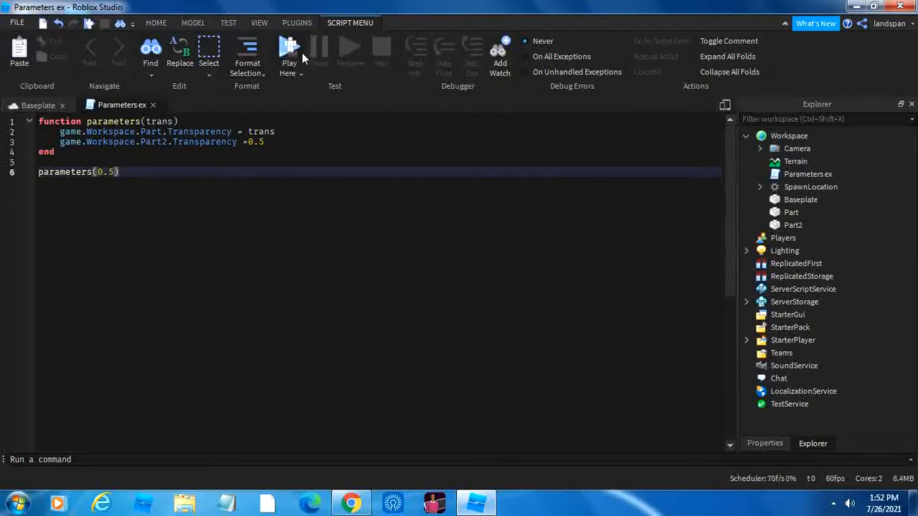
{"action": "left_click", "coordinate": [289, 50]}
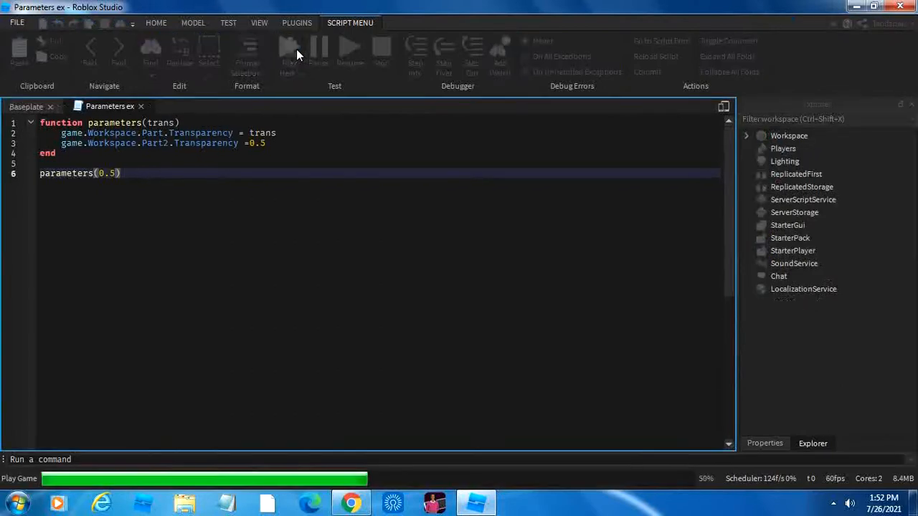
{"action": "left_click", "coordinate": [25, 106]}
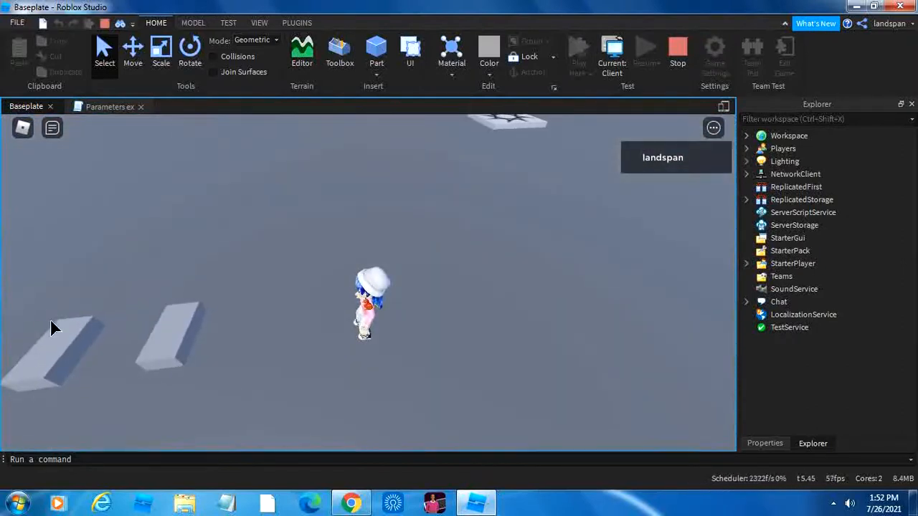
{"action": "left_click", "coordinate": [180, 337]}
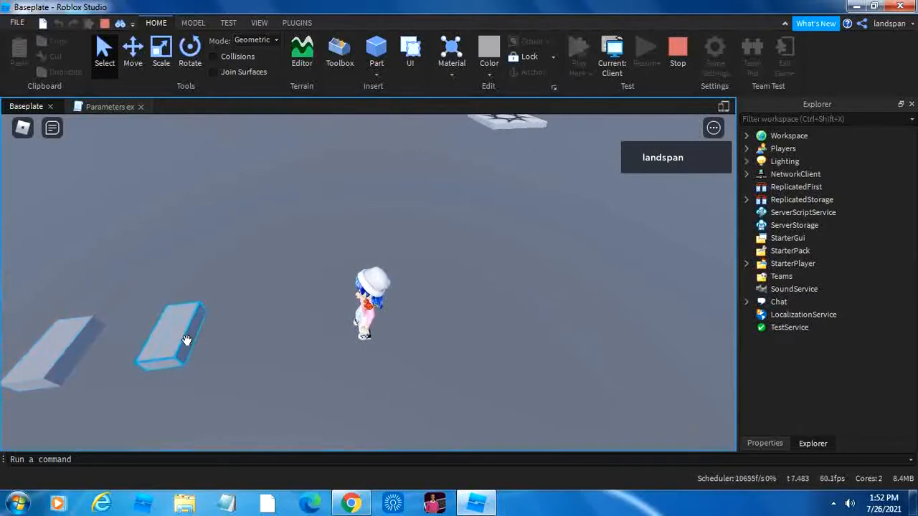
{"action": "left_click", "coordinate": [677, 50]}
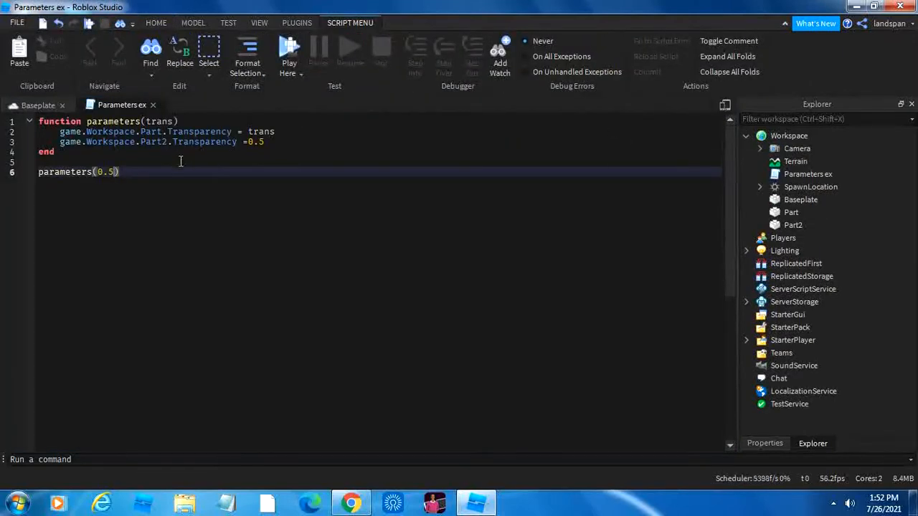
{"action": "mouse_move", "coordinate": [87, 185]}
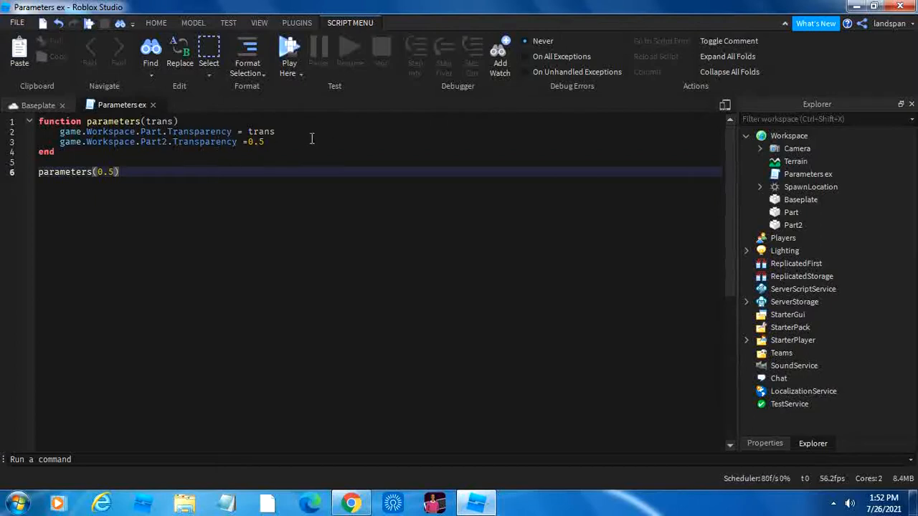
{"action": "mouse_move", "coordinate": [366, 115]}
{"action": "type", "text": ", "}
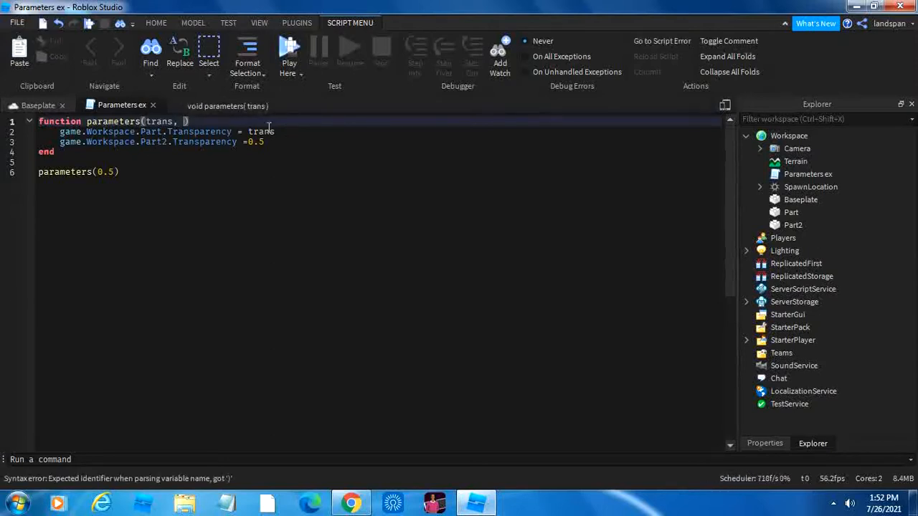
Add a trans2 parameter driving Part2's Transparency and a second call passing 1
{"action": "type", "text": "trans"}
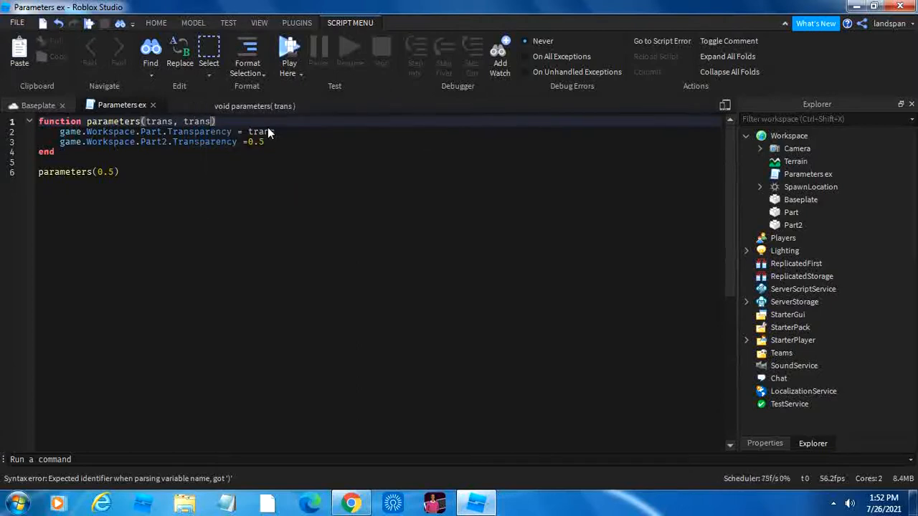
{"action": "type", "text": "2"}
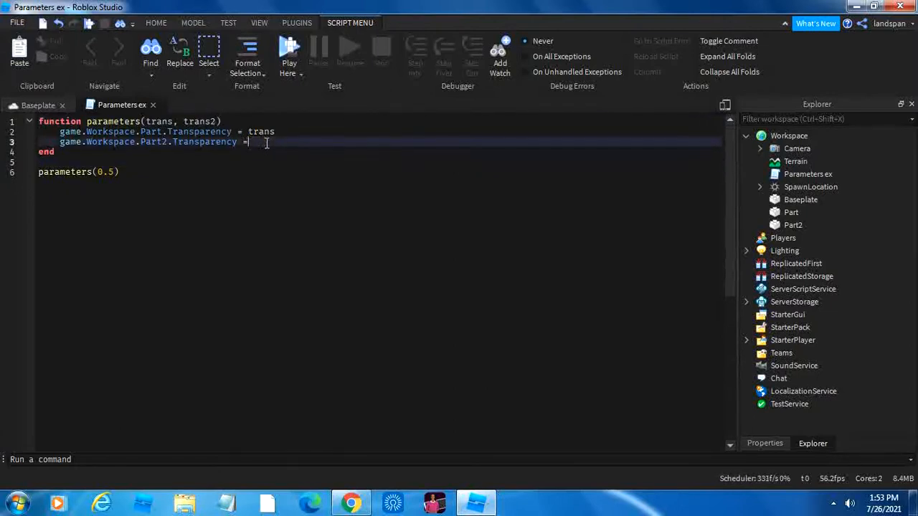
{"action": "type", "text": "trans2"}
{"action": "type", "text": "parameters(0.5)"}
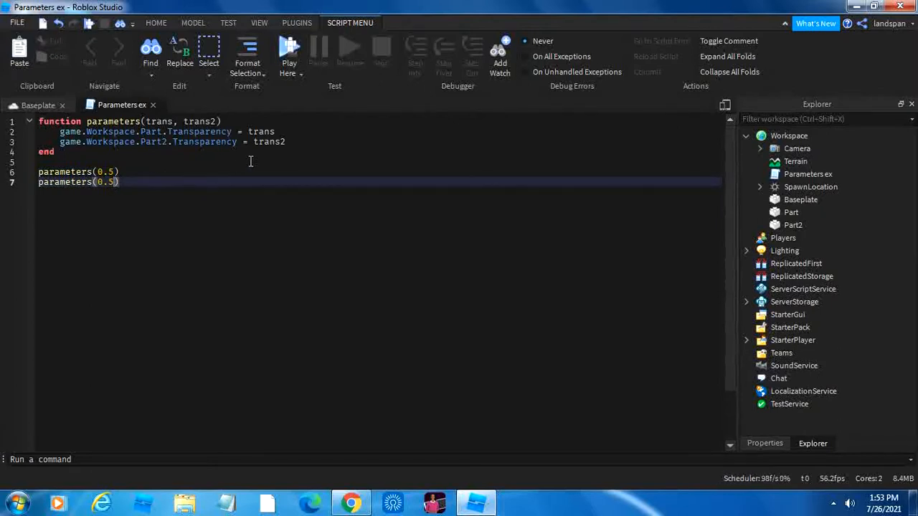
{"action": "key", "text": "Backspace"}
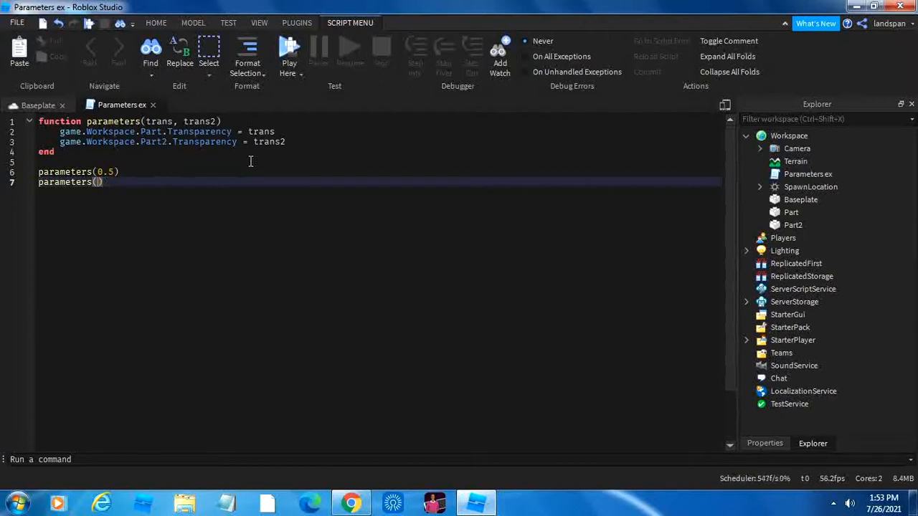
{"action": "type", "text": "1"}
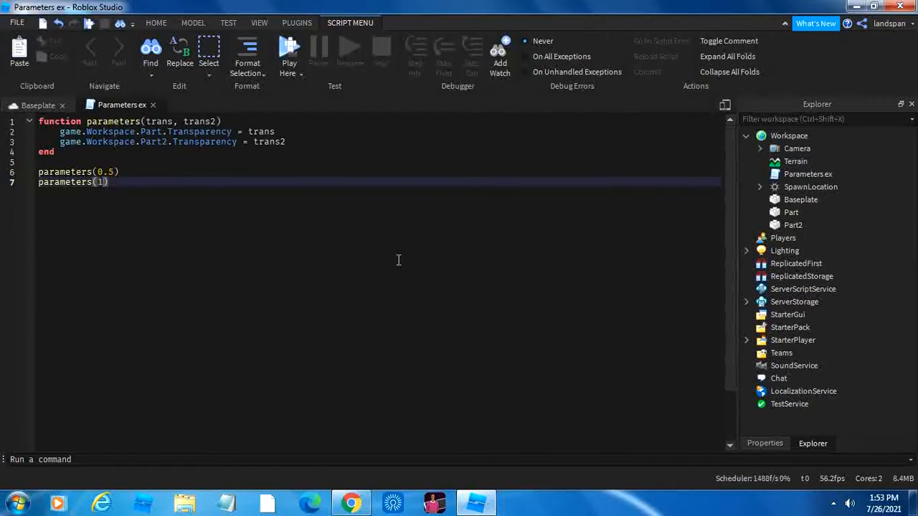
{"action": "left_click", "coordinate": [38, 105]}
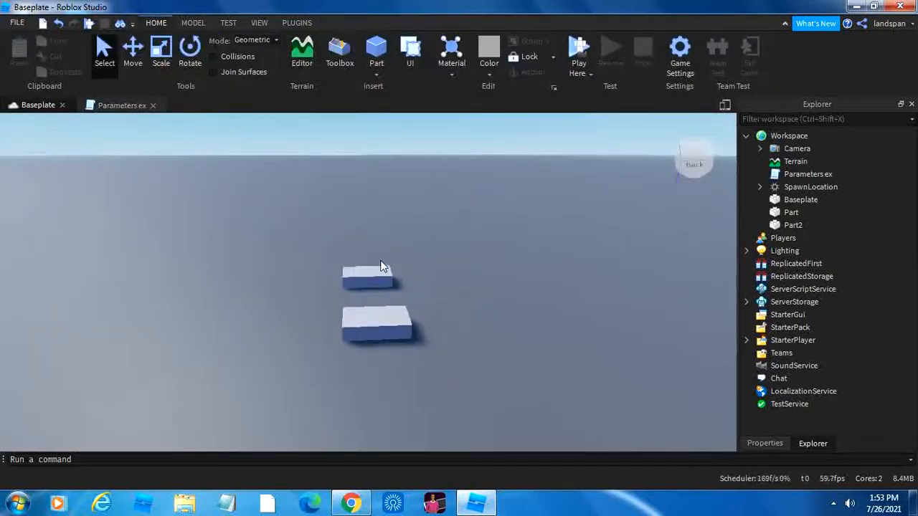
{"action": "left_click", "coordinate": [377, 323]}
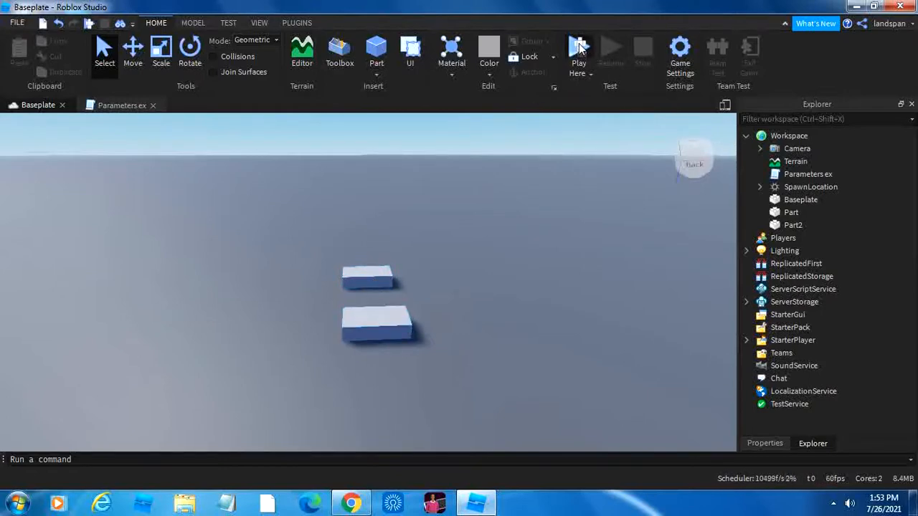
{"action": "left_click", "coordinate": [579, 54]}
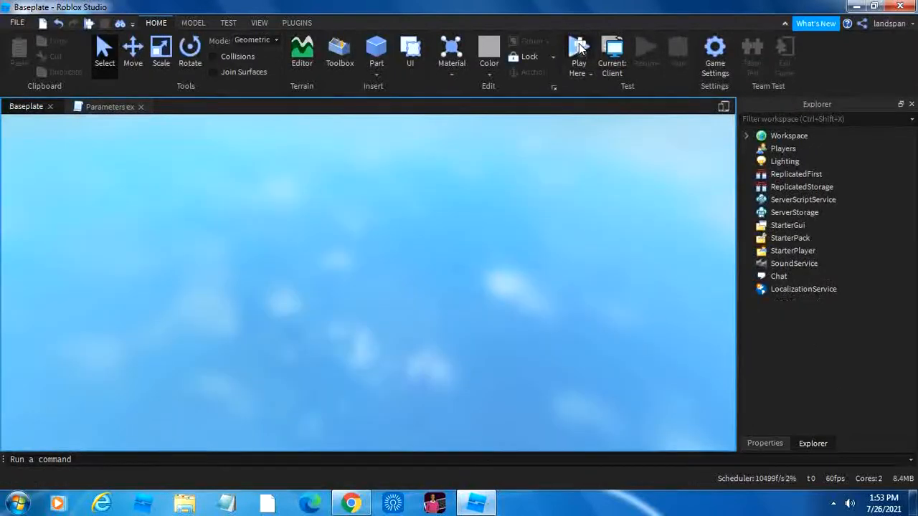
{"action": "left_click", "coordinate": [579, 54]}
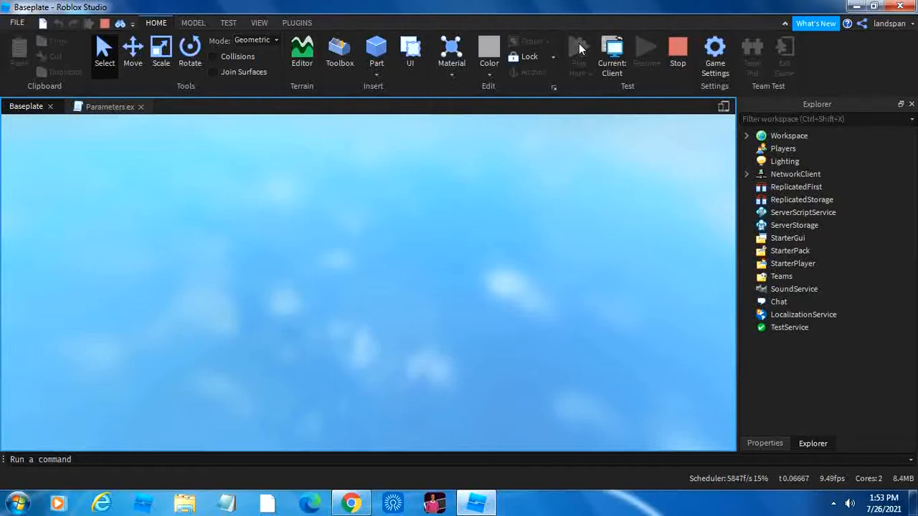
{"action": "left_click", "coordinate": [579, 49]}
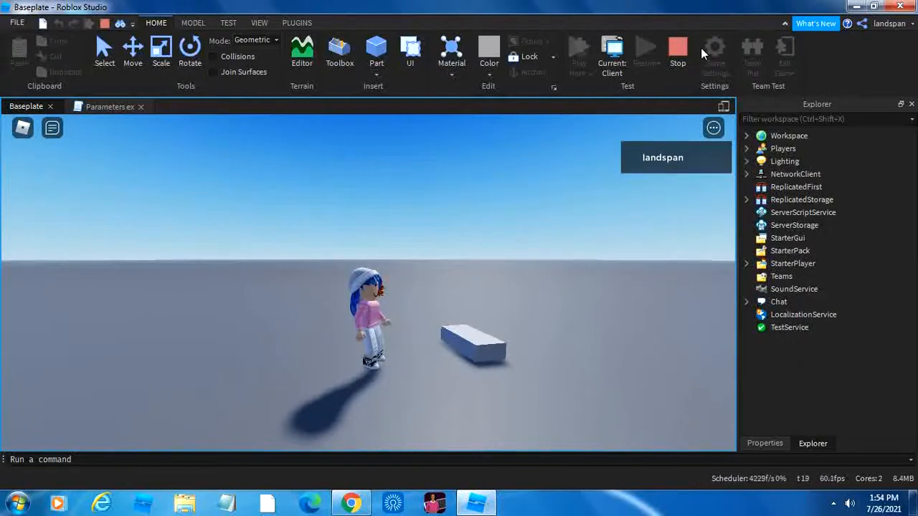
{"action": "left_click", "coordinate": [677, 51]}
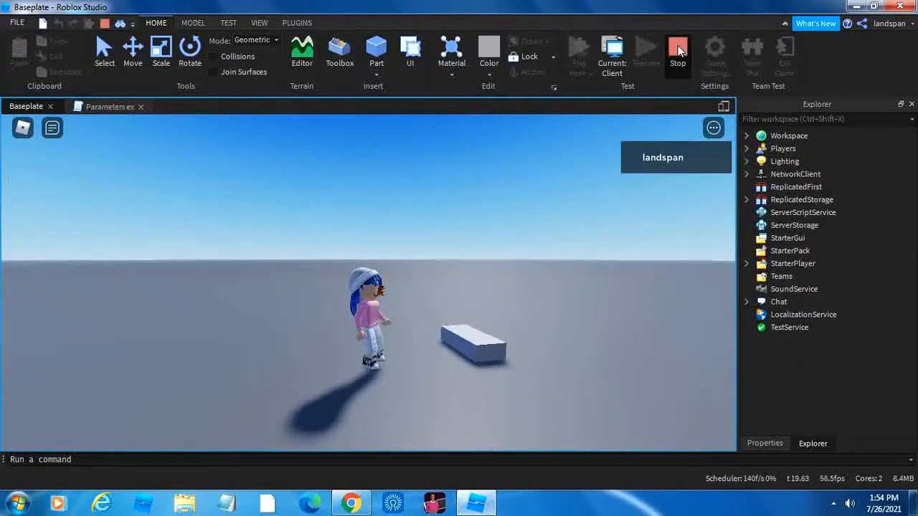
{"action": "left_click", "coordinate": [677, 54]}
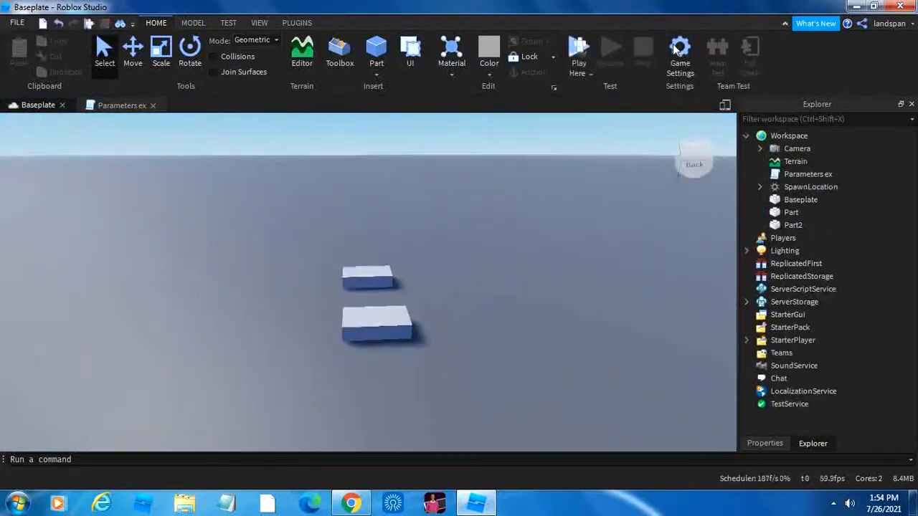
{"action": "left_click", "coordinate": [122, 104]}
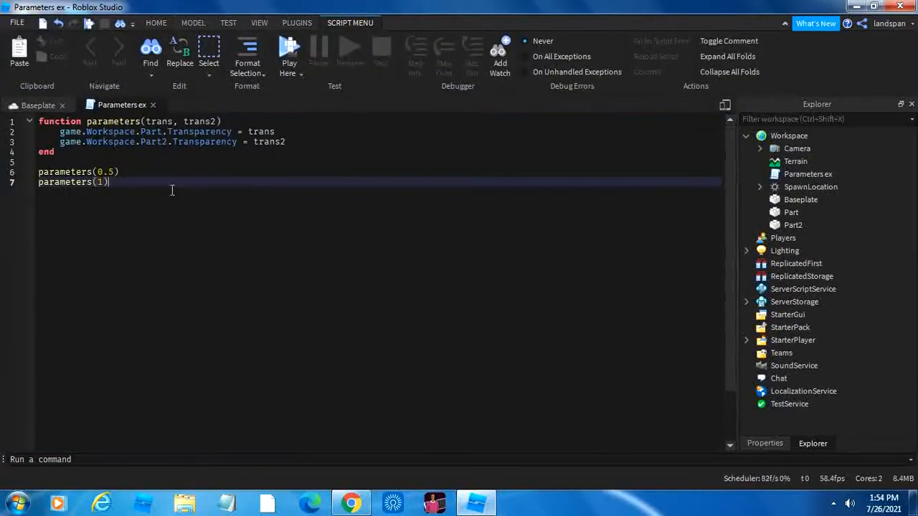
Add blank lines at the end and append placeholder parameters jkfl and lda after trans2
{"action": "key", "text": "Return"}
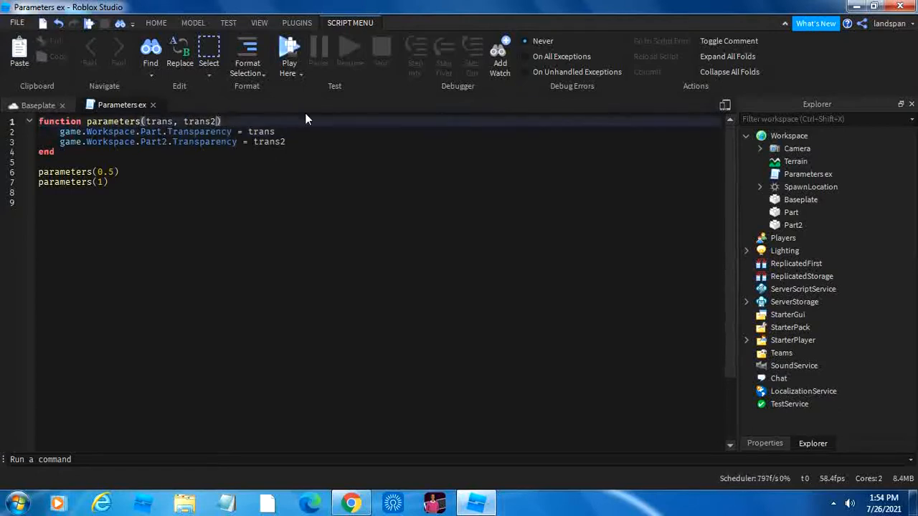
{"action": "type", "text": ","}
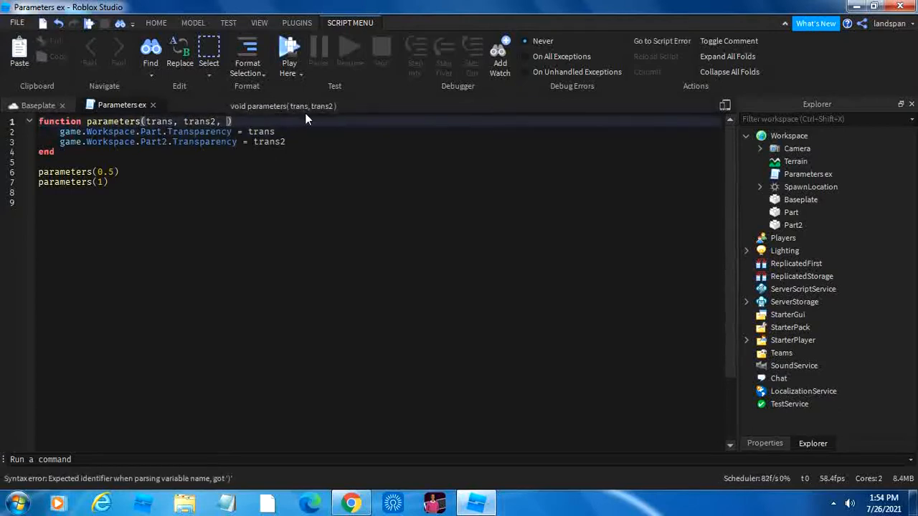
{"action": "type", "text": "jkfl, lda"}
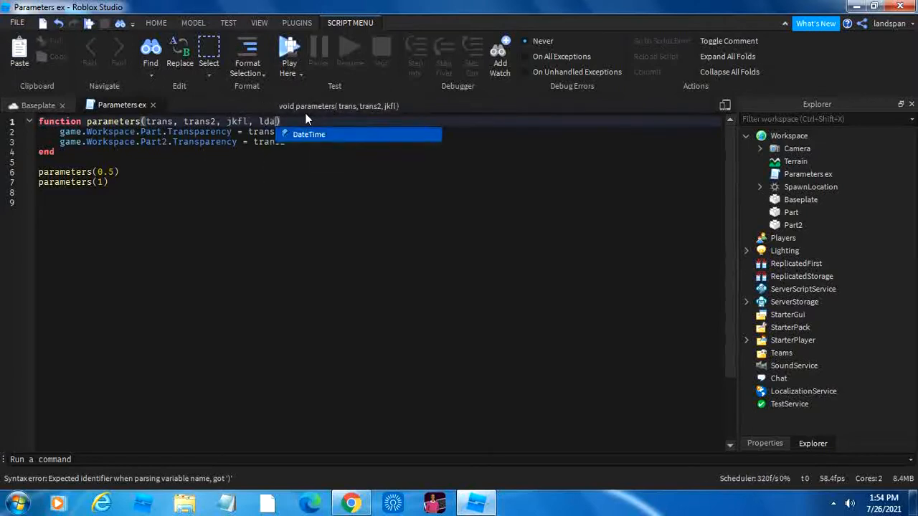